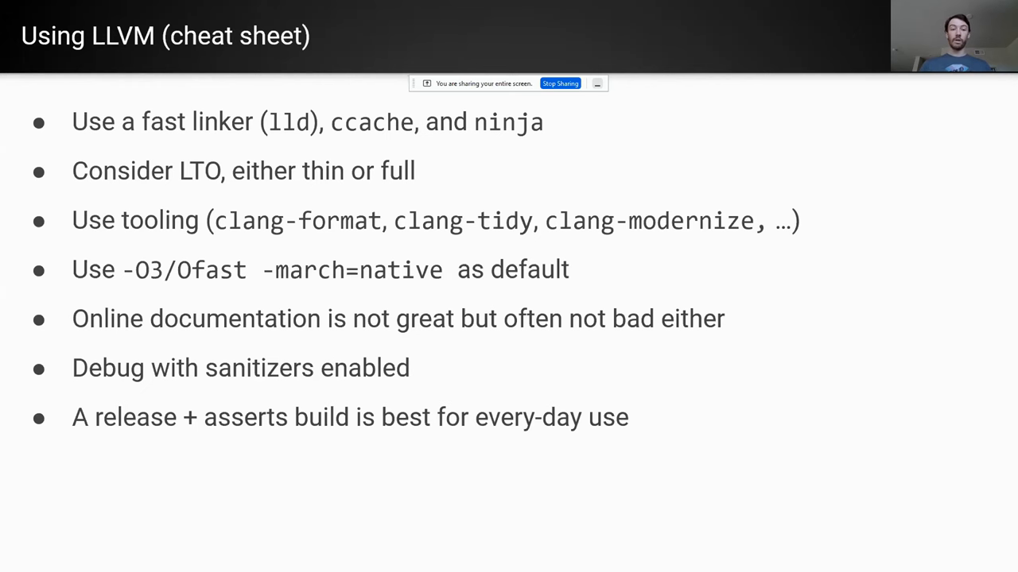
Advance through the opening slides of the LLVM/OpenMP talk
{"action": "key", "text": "Right"}
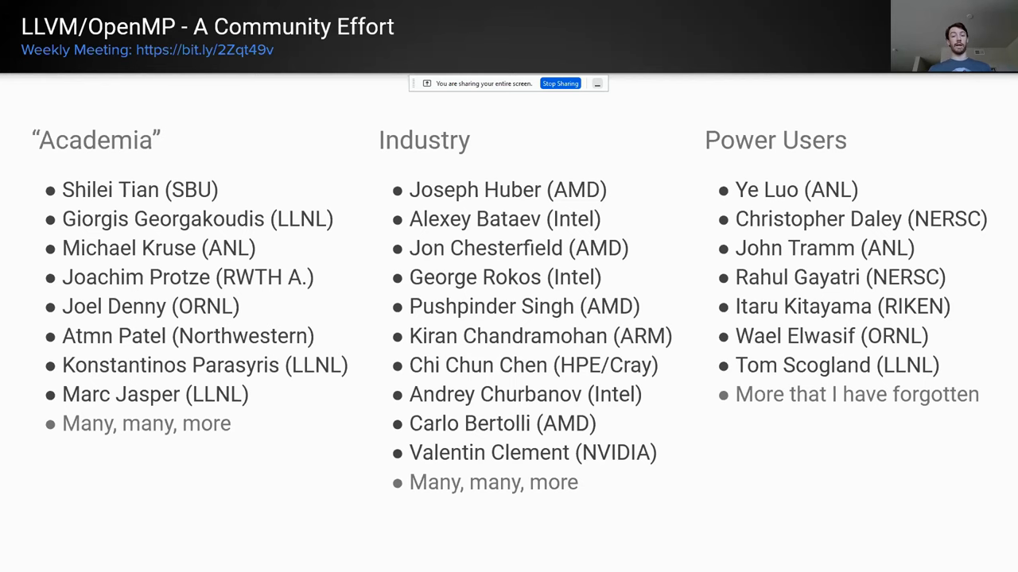
{"action": "key", "text": "Right"}
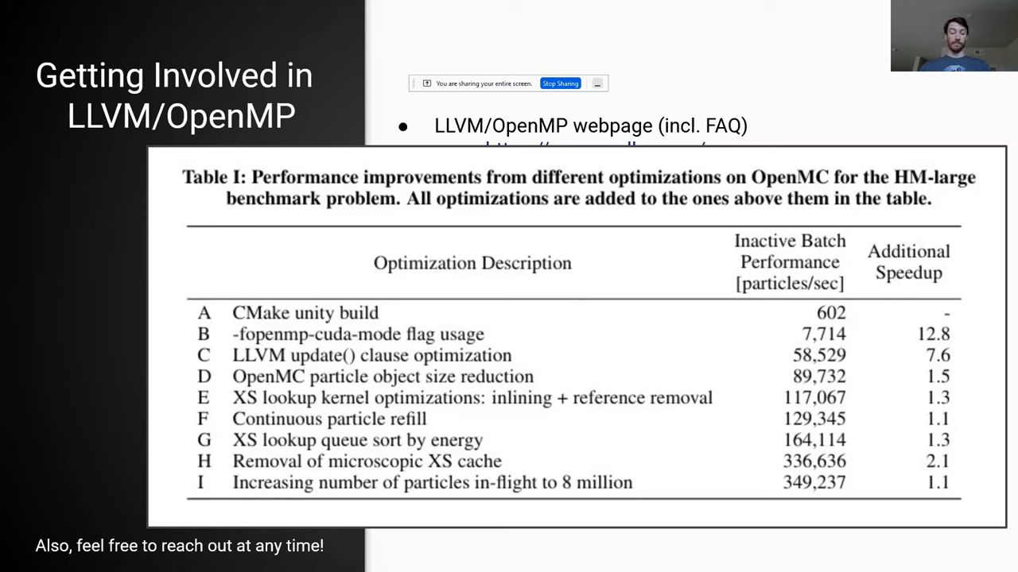
{"action": "left_click_drag", "start_coordinate": [938, 310], "coordinate": [938, 421]}
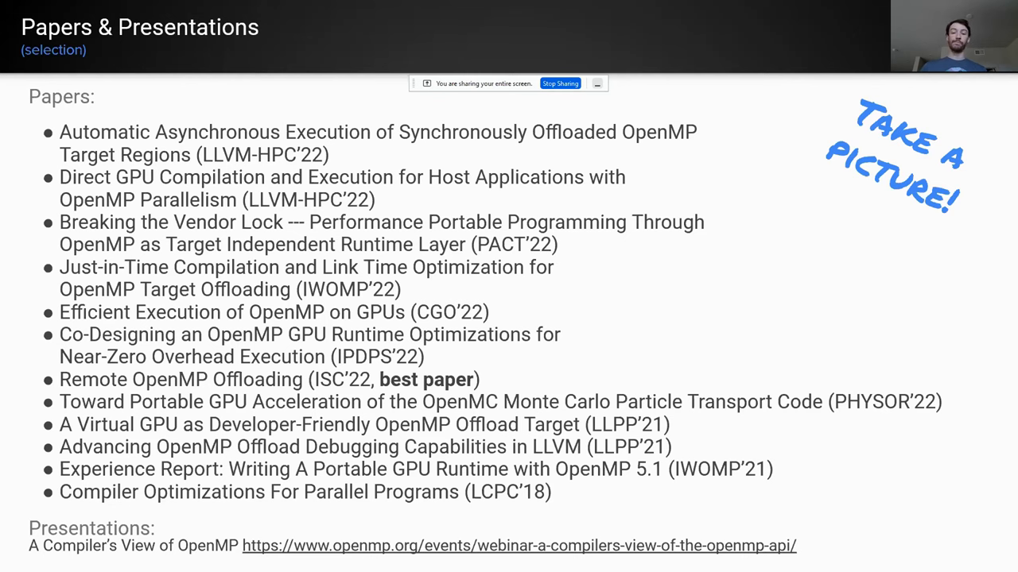
{"action": "key", "text": "Right"}
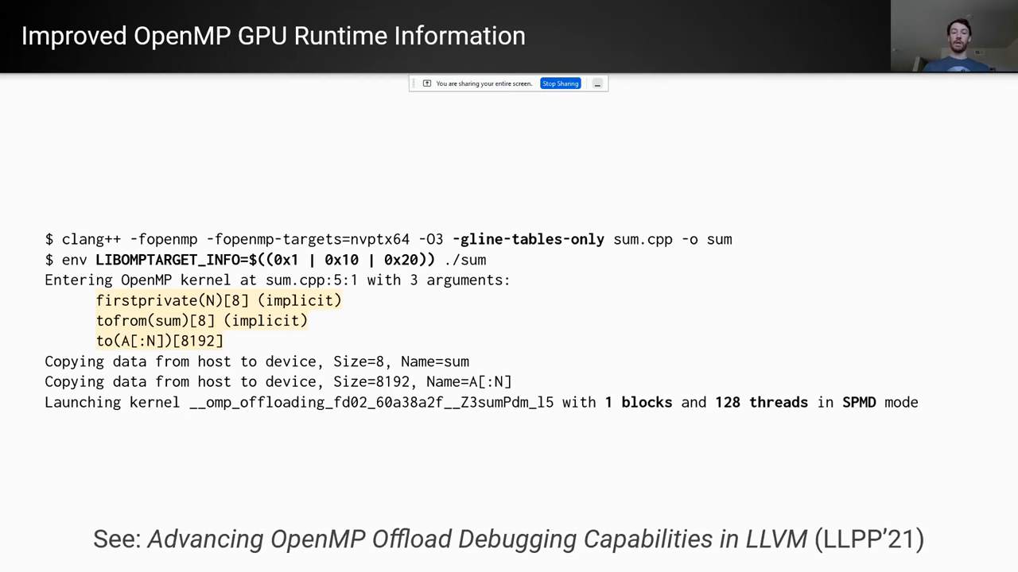
{"action": "key", "text": "Right"}
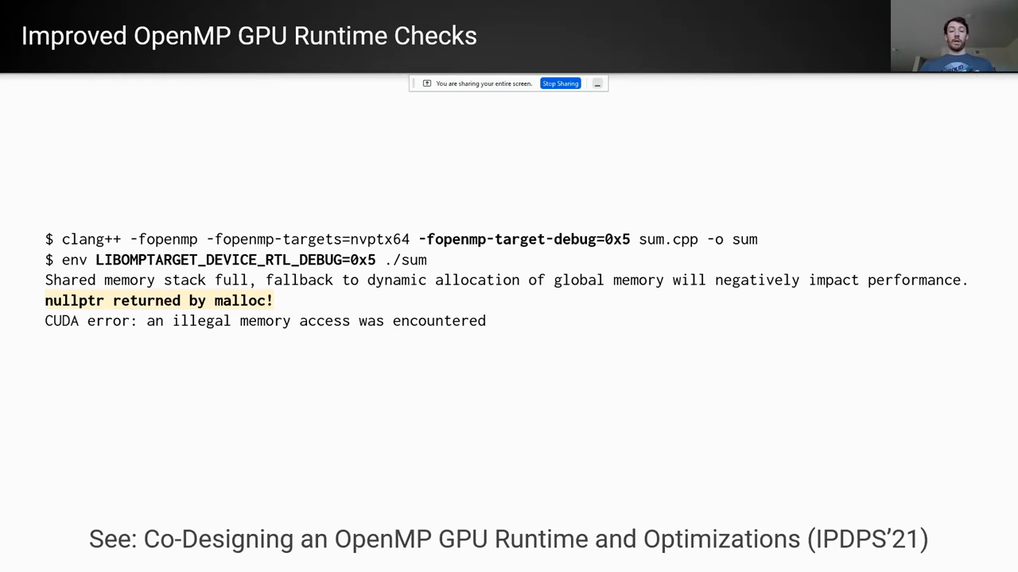
{"action": "key", "text": "Right"}
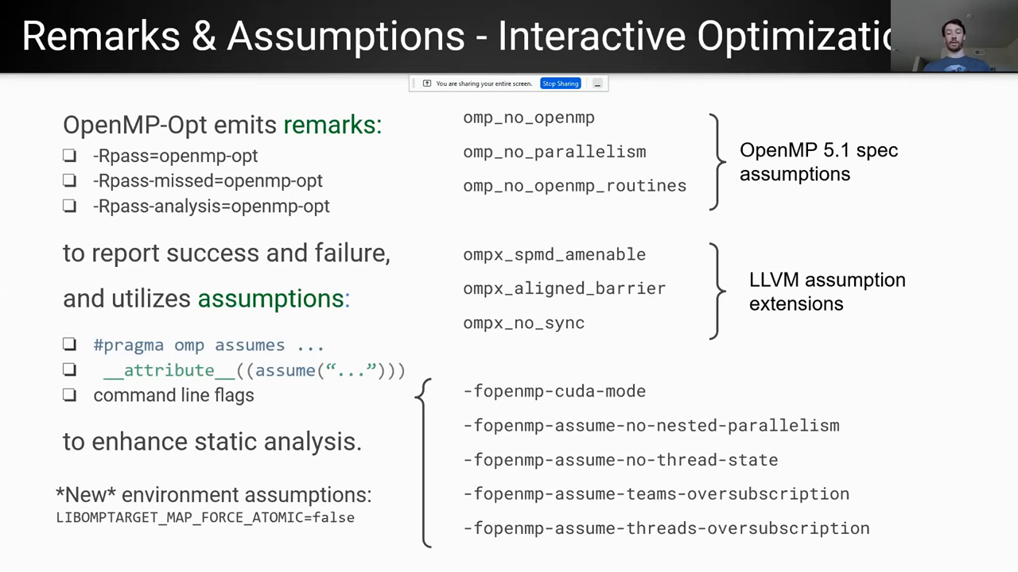
{"action": "key", "text": "Right"}
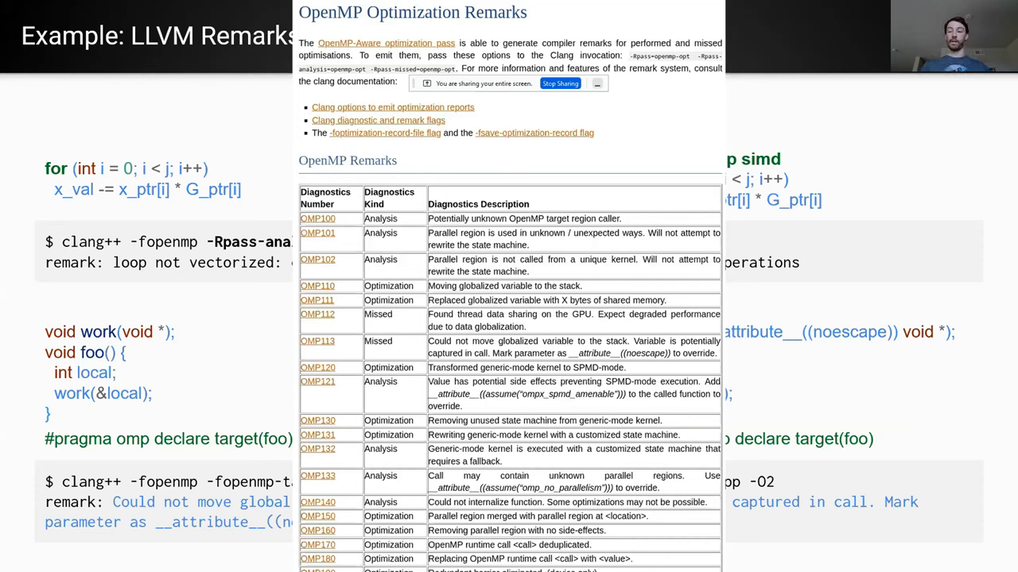
Advance through the Multi-architecture Binaries, LTO, Static Library and CUDA/HIP Interoperability slides
{"action": "key", "text": "Right"}
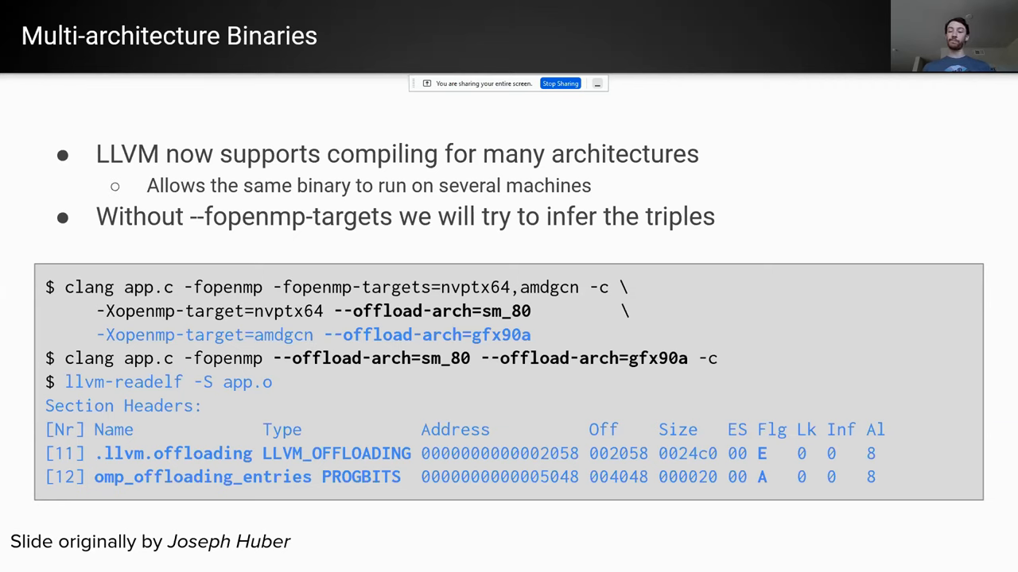
{"action": "key", "text": "Right"}
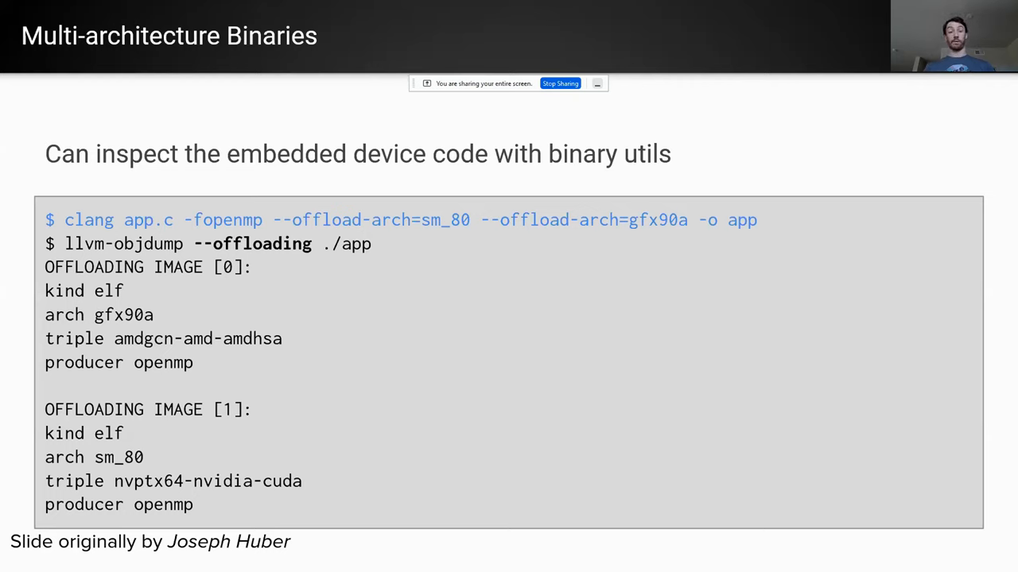
{"action": "key", "text": "Right"}
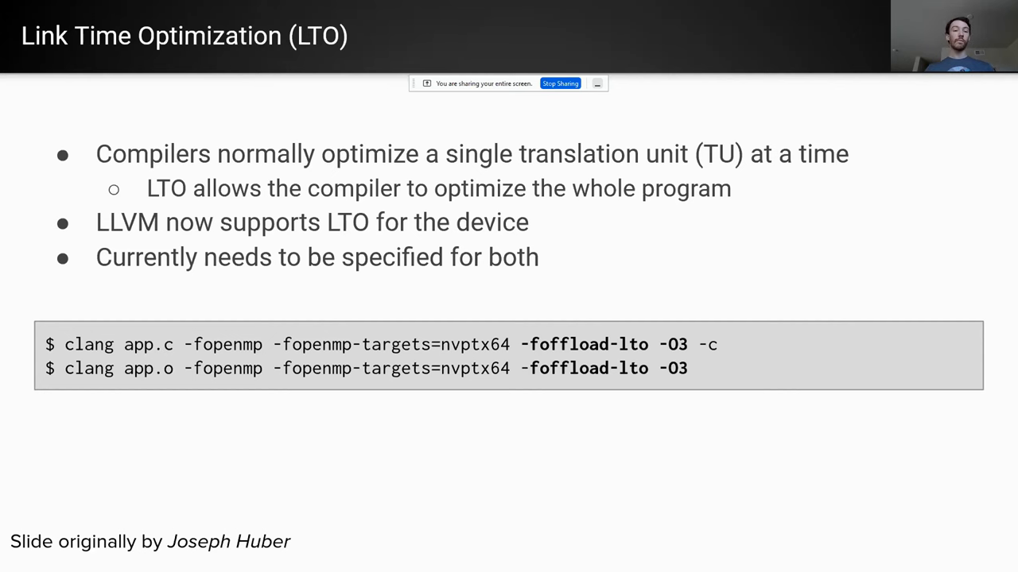
{"action": "key", "text": "Right"}
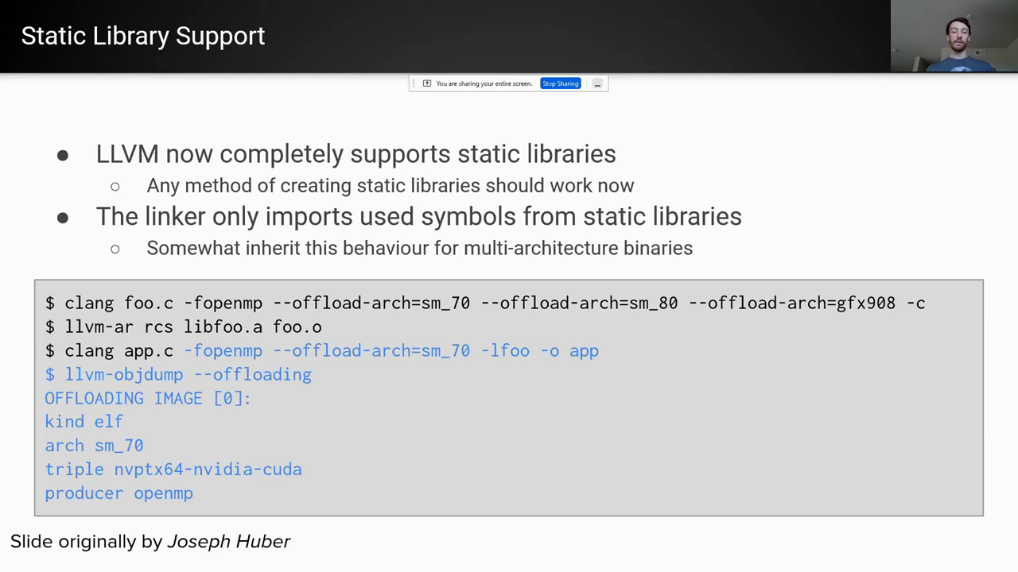
{"action": "key", "text": "Right"}
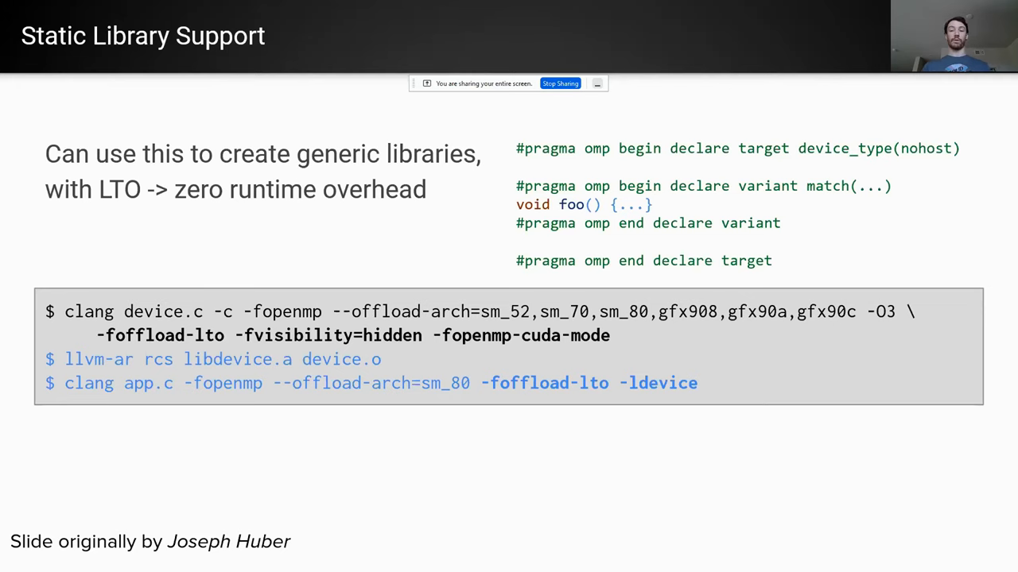
{"action": "key", "text": "Right"}
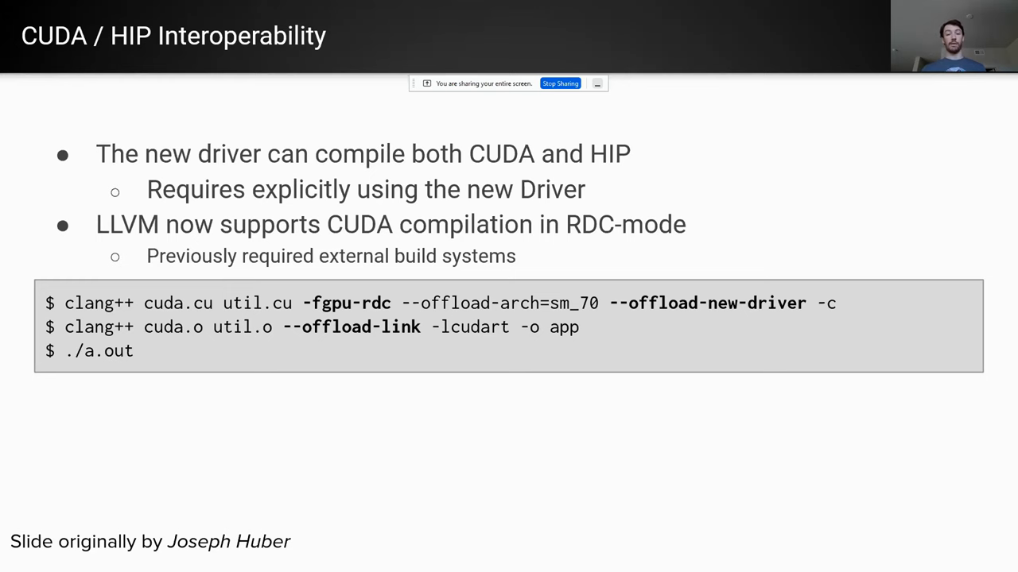
Advance through Device Only Compilation, Mandatory Offloading, device linker, llvm-omp-device-info and Chrome Profiling slides
{"action": "key", "text": "Right"}
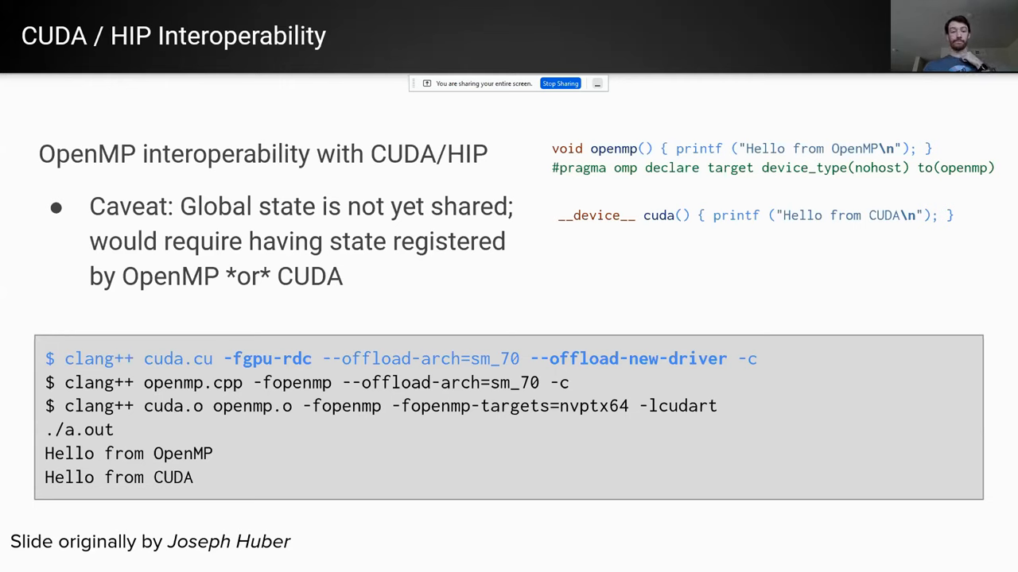
{"action": "key", "text": "Right"}
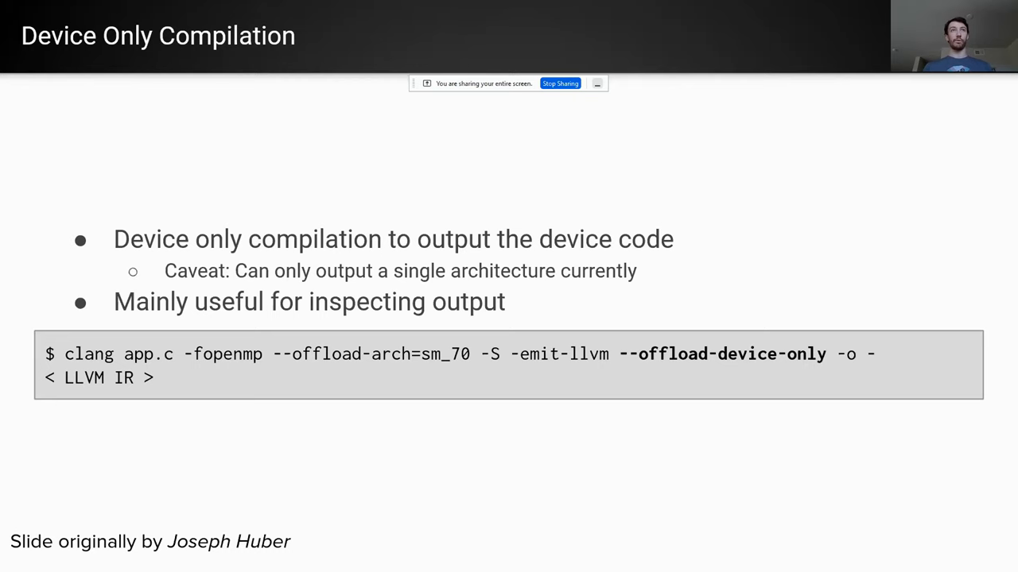
{"action": "key", "text": "Right"}
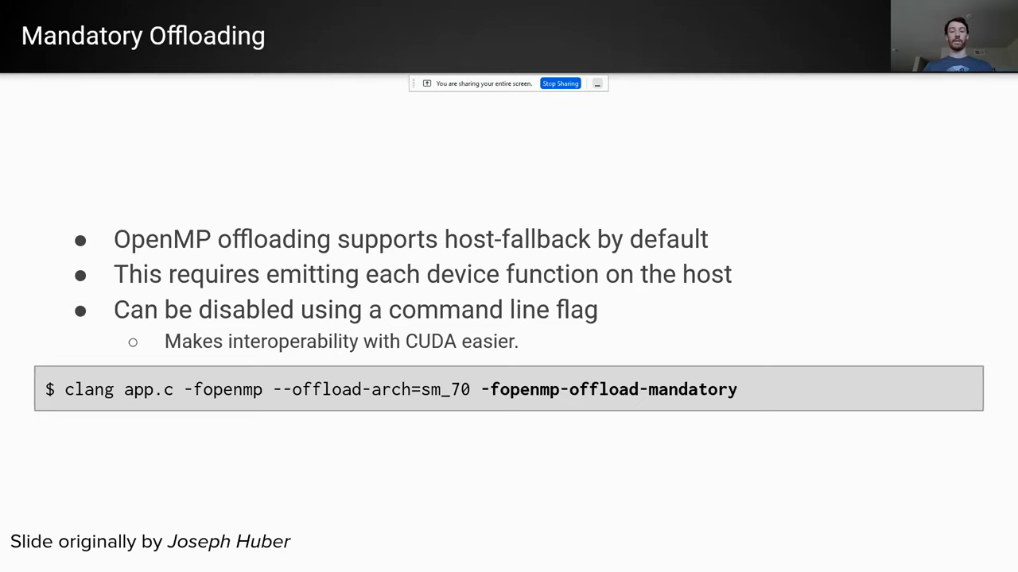
{"action": "key", "text": "Right"}
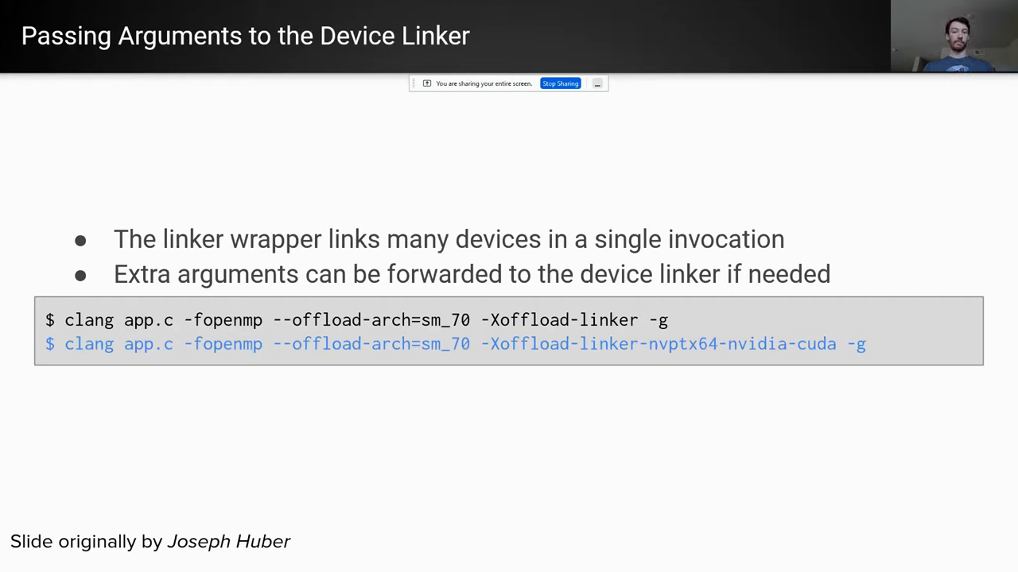
{"action": "key", "text": "Right"}
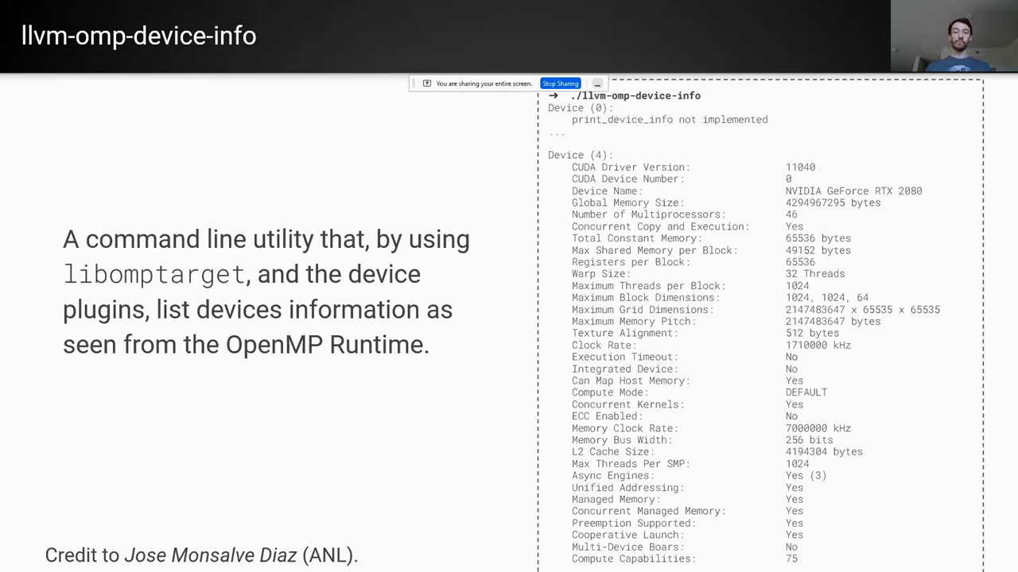
{"action": "key", "text": "Right"}
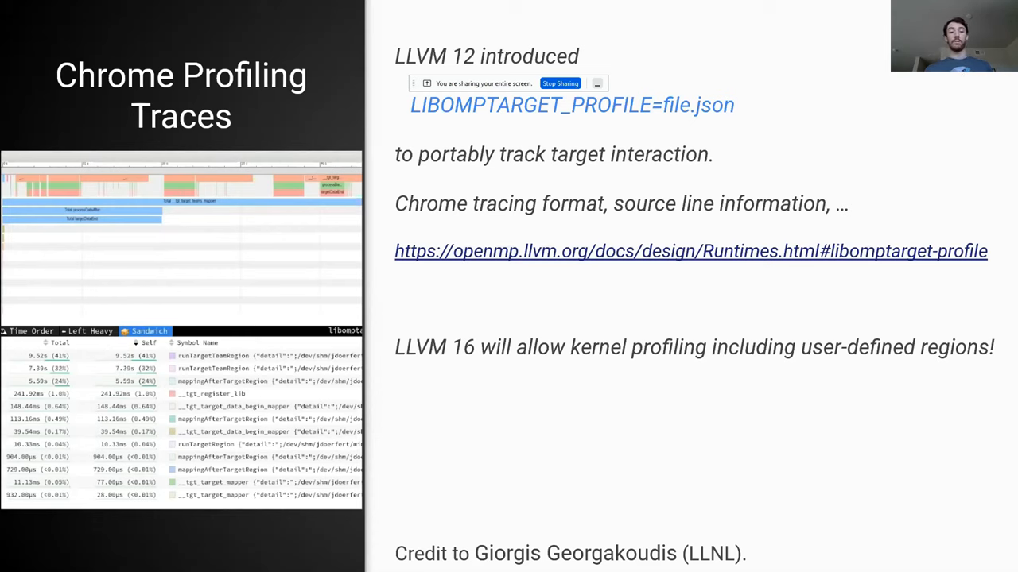
Advance past Remote OpenMP Offloading to Brief Recap, then scroll chat to the MLIR question
{"action": "key", "text": "Right"}
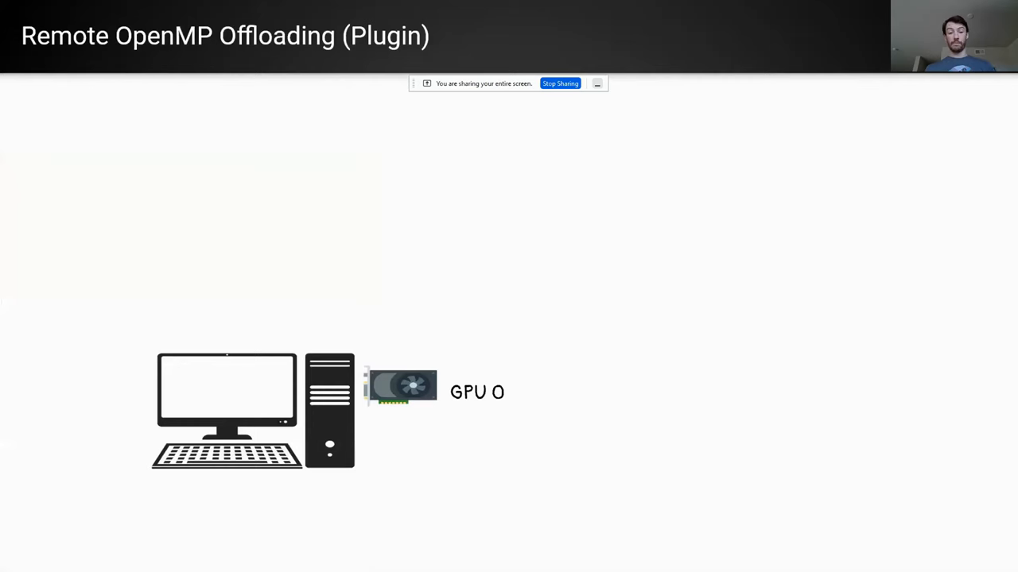
{"action": "key", "text": "right"}
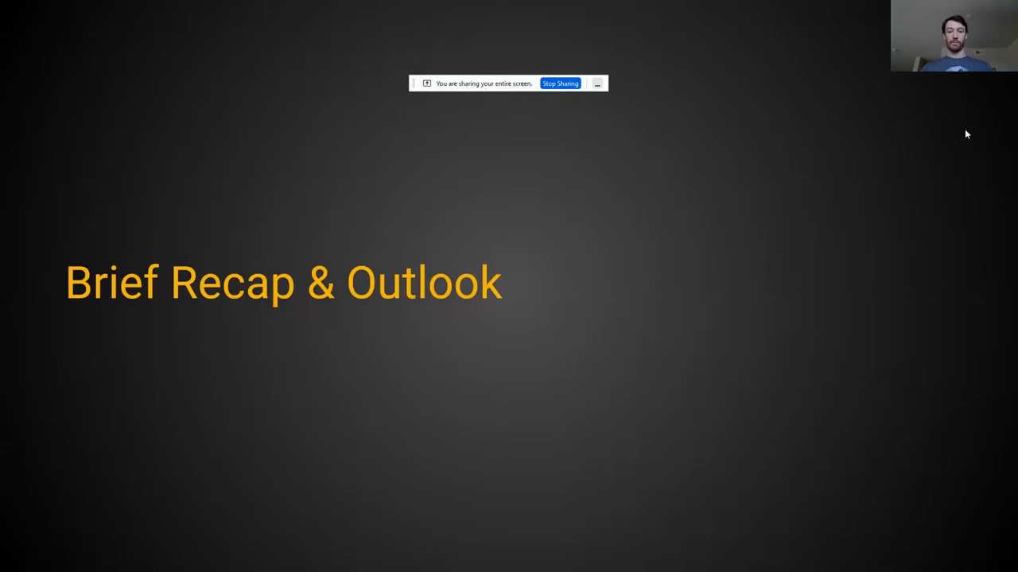
{"action": "mouse_move", "coordinate": [857, 211]}
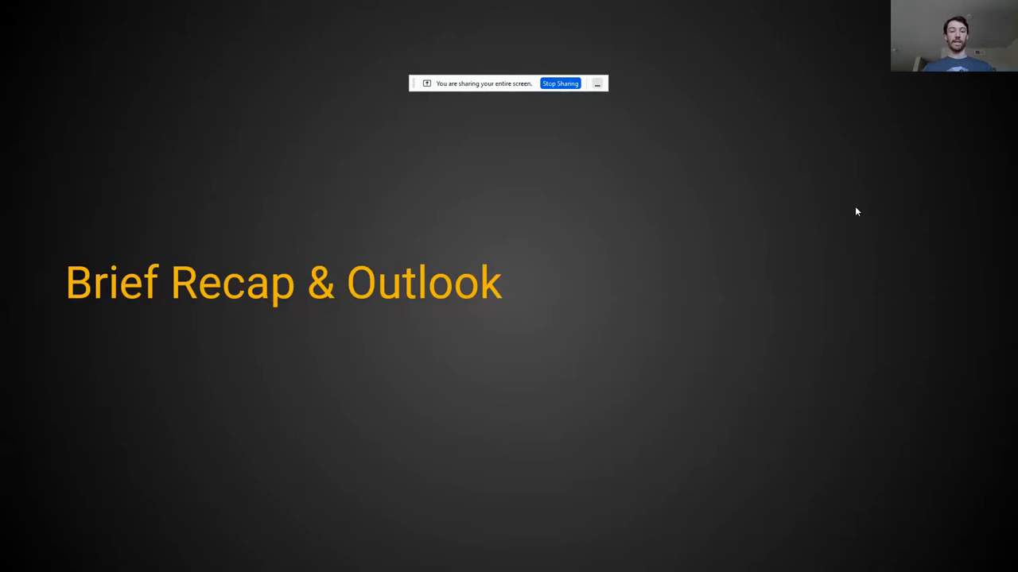
{"action": "mouse_move", "coordinate": [778, 252]}
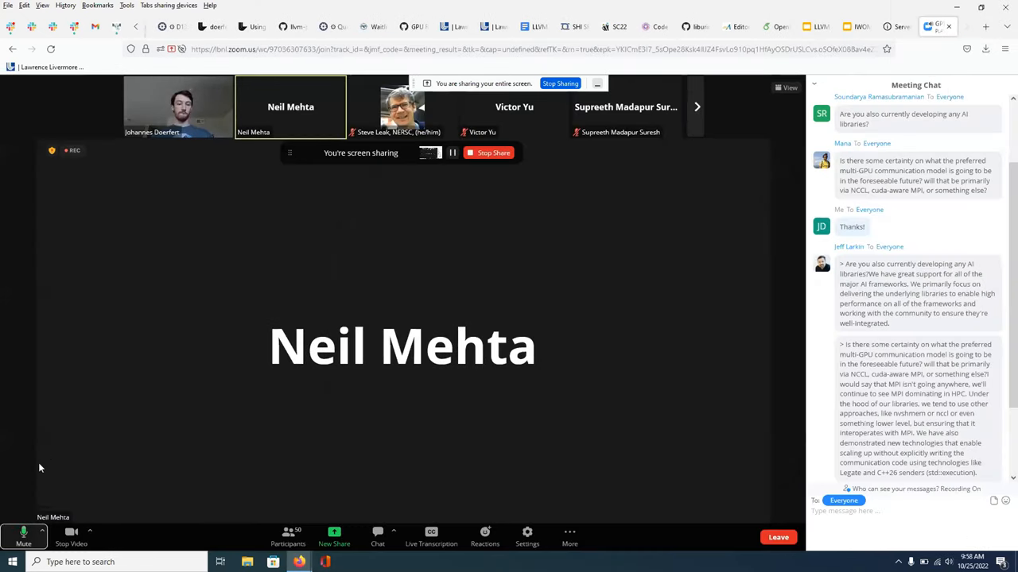
{"action": "scroll", "scroll_direction": "down", "scroll_amount": 3}
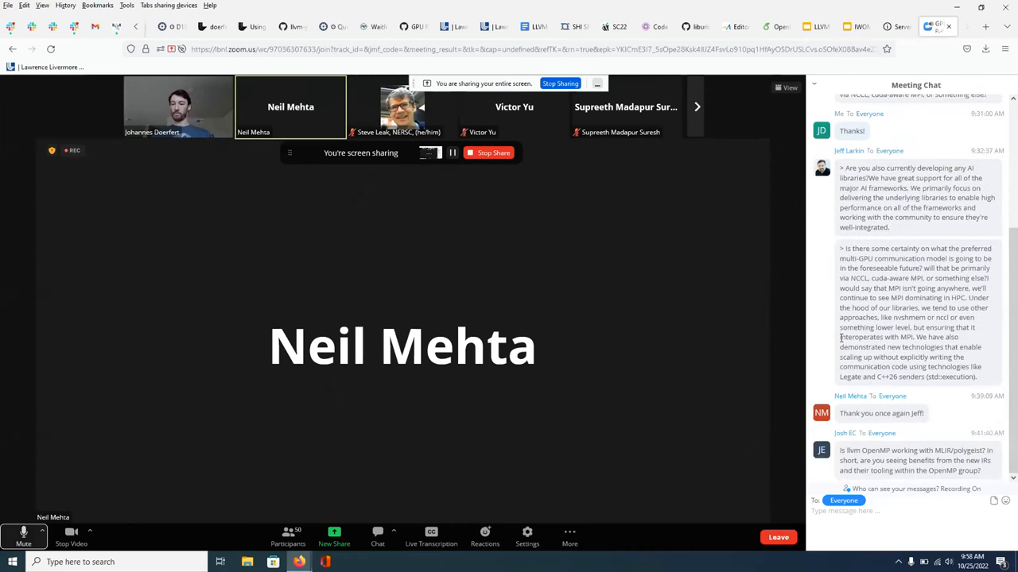